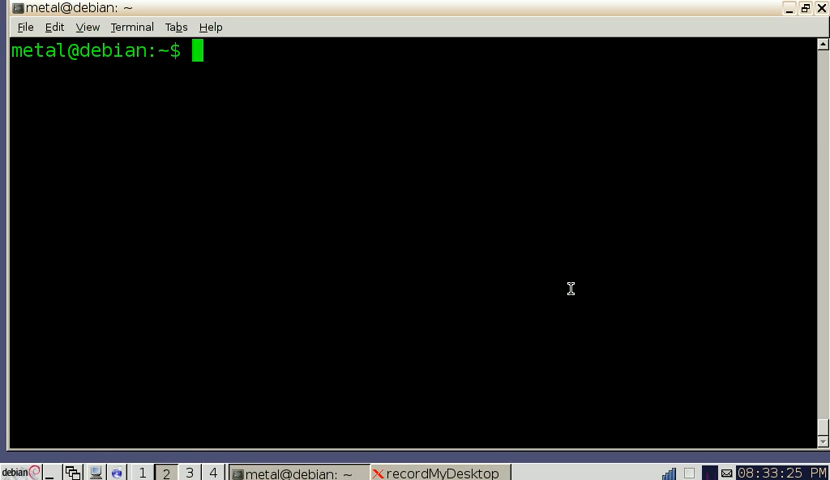
Open ff.dat in nano and scroll through its eight name, role and location lines.
text(nano)
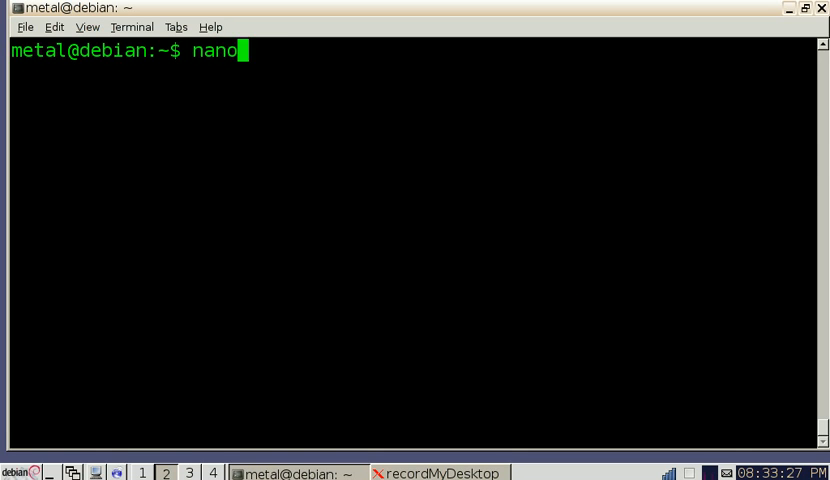
text(ff.dat)
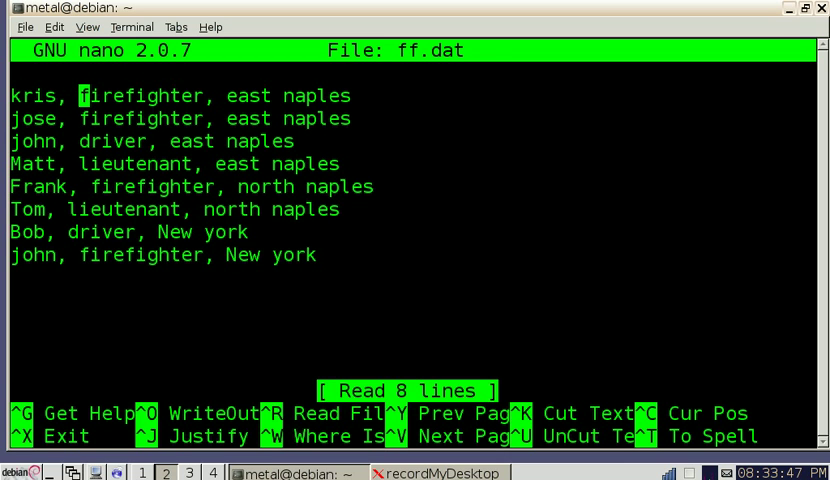
key(Right)
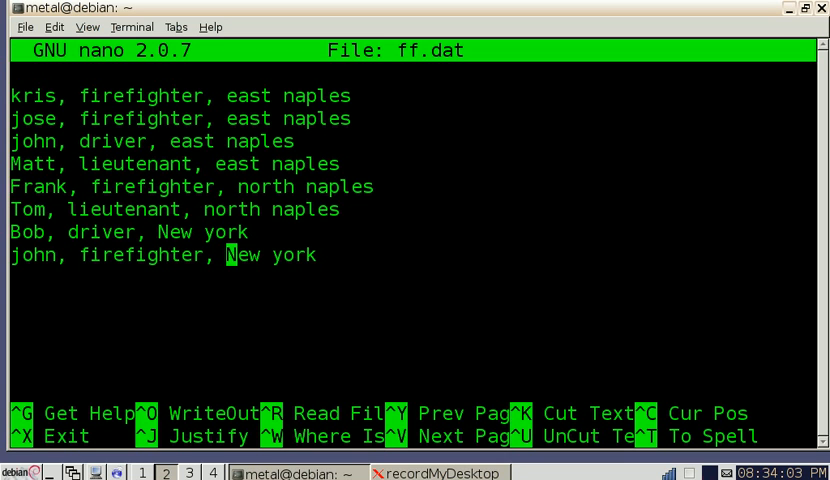
Exit nano and print ff.dat with cat.
key(ctrl+x)
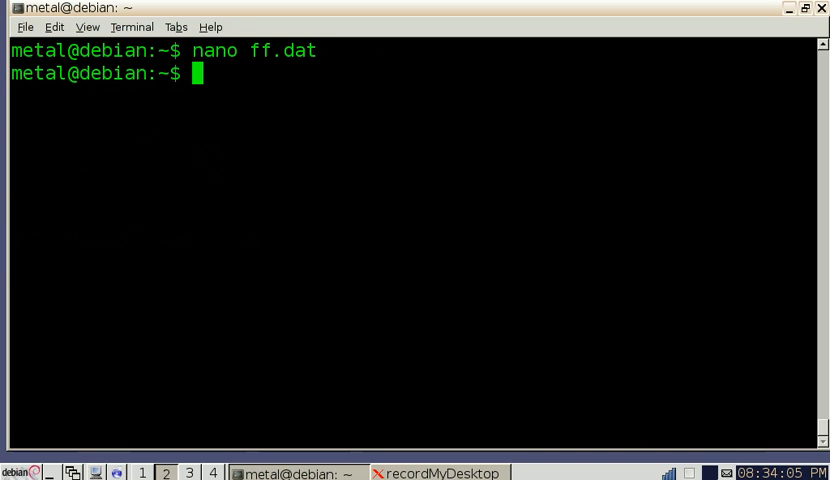
text(cat)
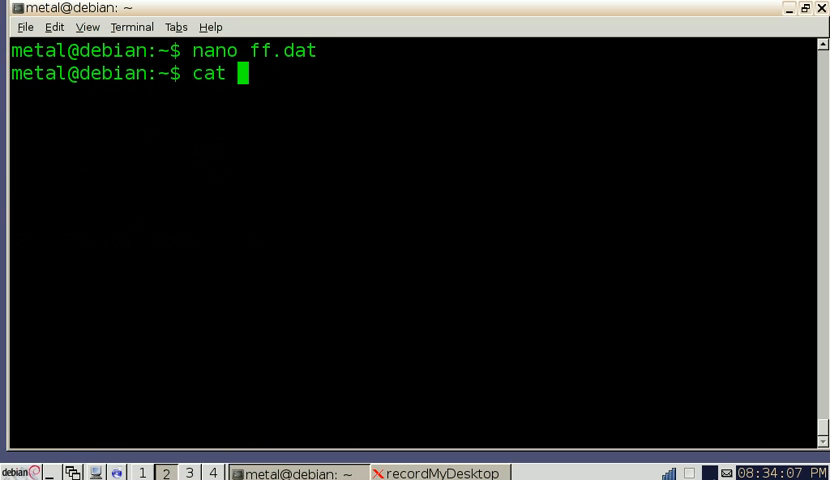
text(ff.dat)
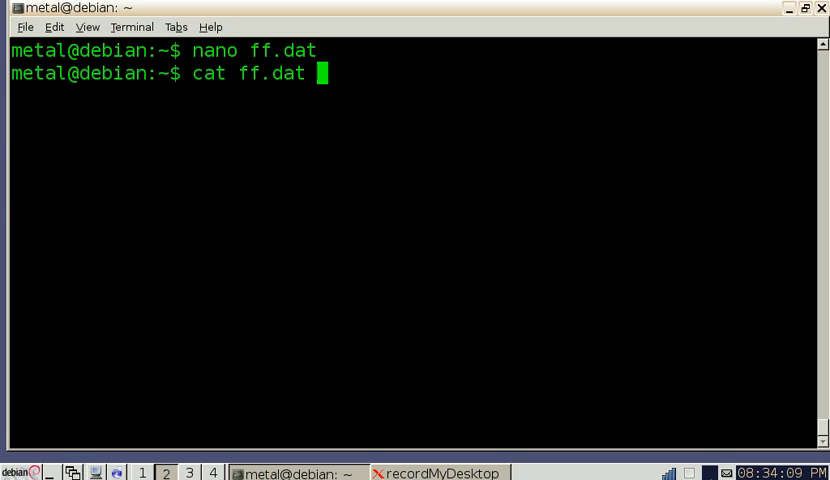
key(Return)
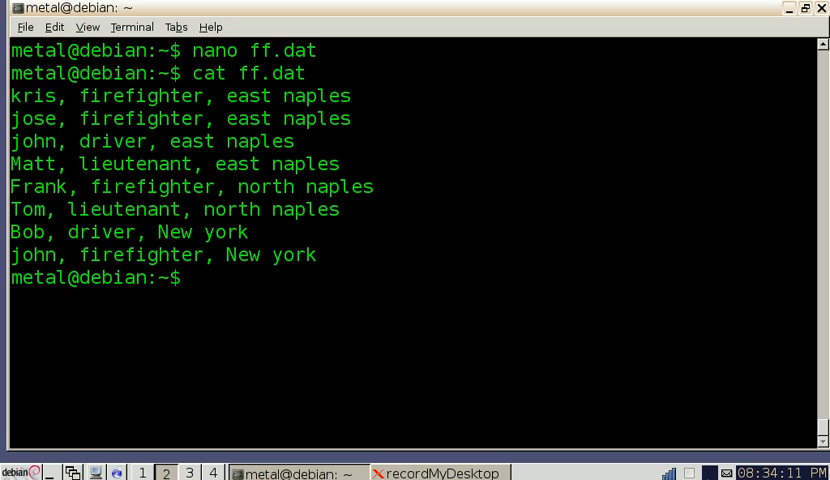
text(cat ff.dat)
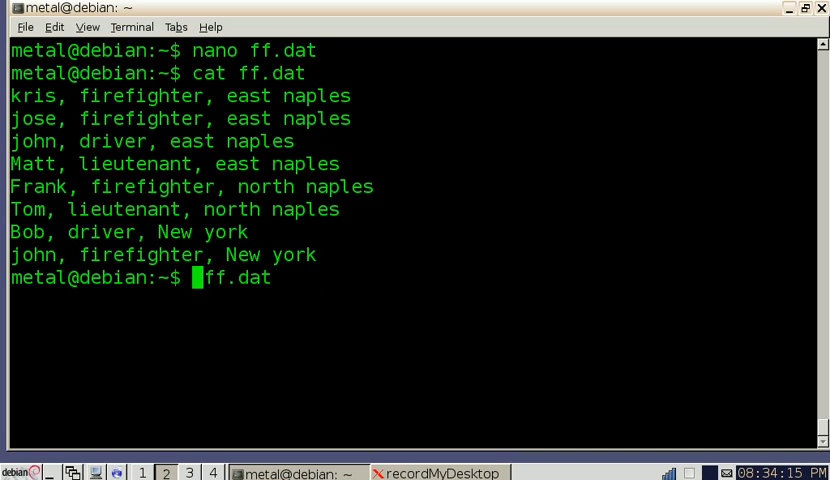
Run grep "firefighter" ff.dat to list the four firefighter records.
text(grep ")
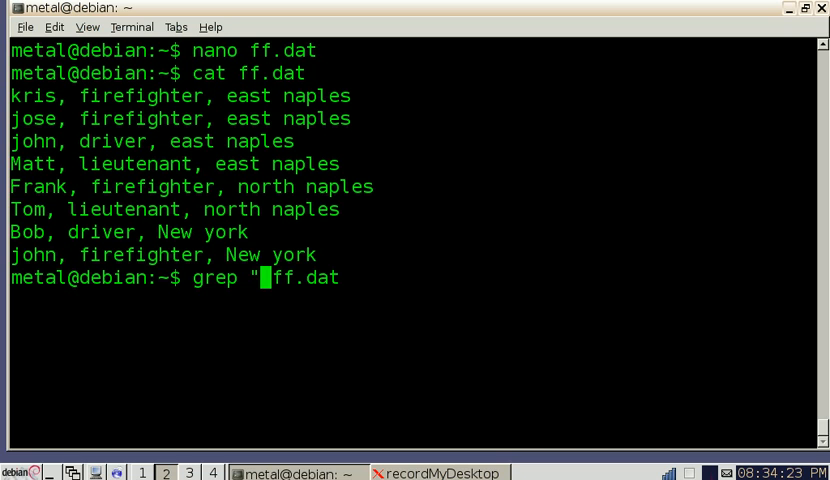
text(firefighter" f)
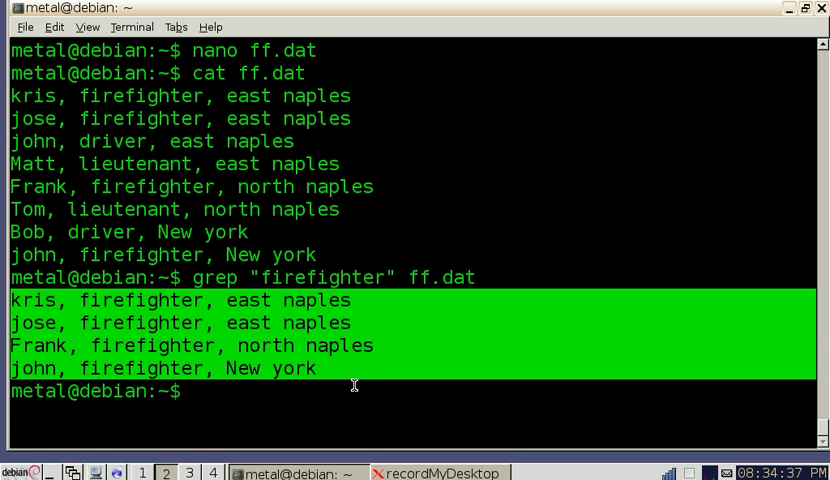
text(grep "firefighter" ff.dat)
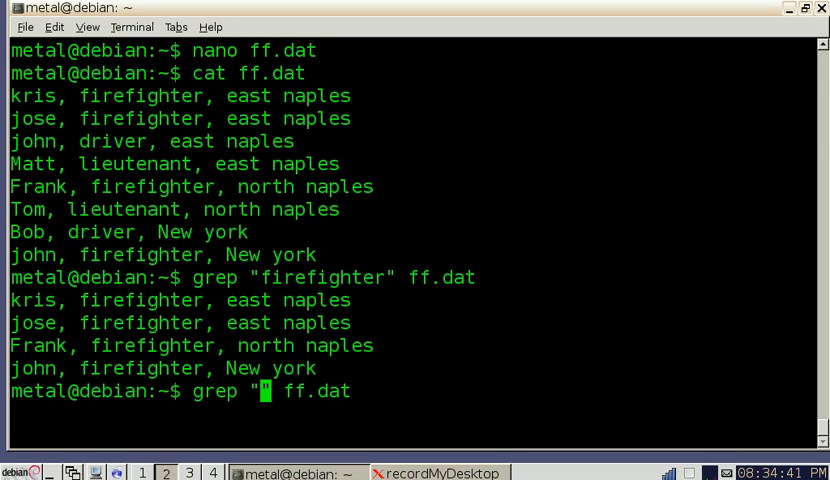
Search ff.dat for the driver records with grep "driv".
text(driver)
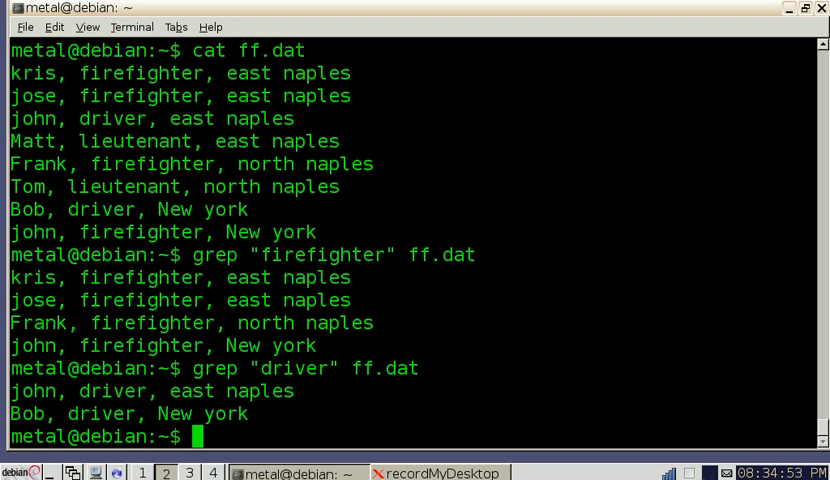
text(grep "driv" ff.dat)
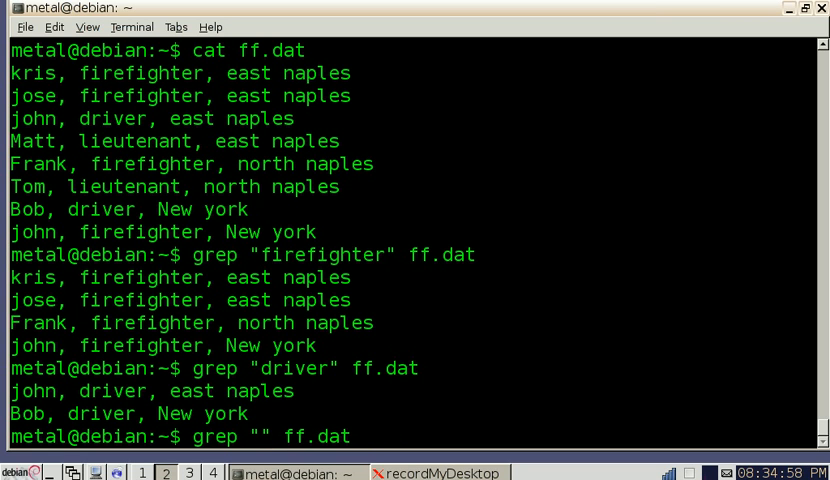
Grep ff.dat for "lie", then grep for "driver" again.
text(li)
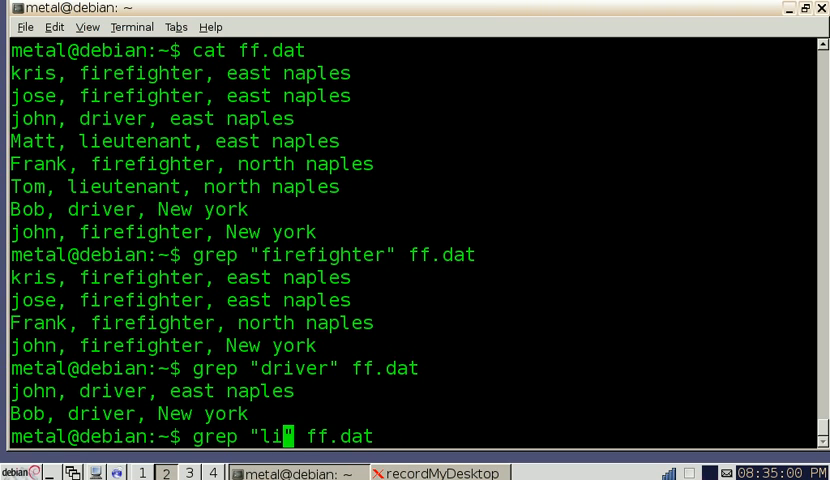
text(e)
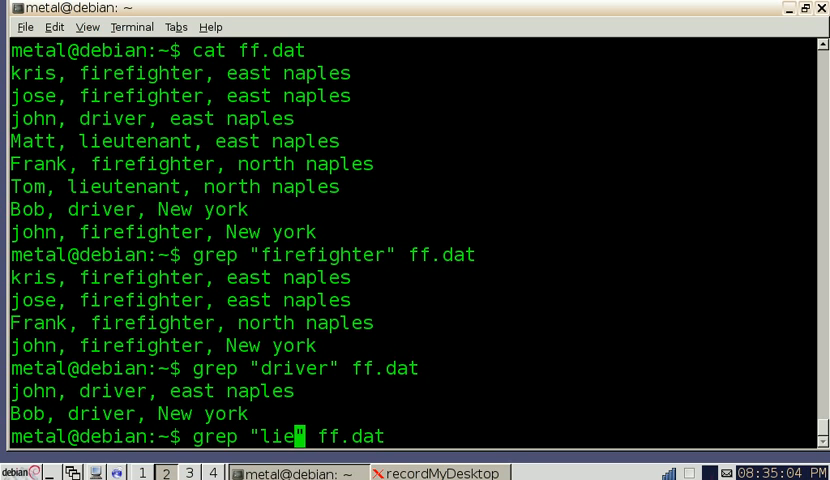
key(Return)
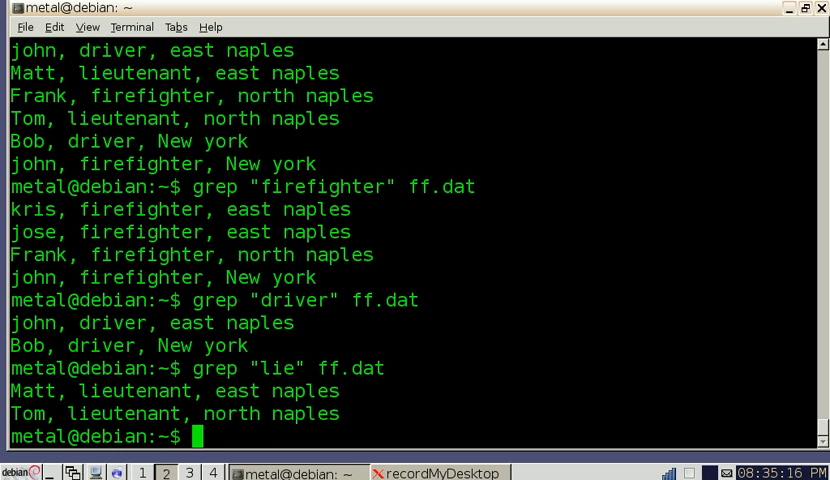
text(grep "lie" ff.dat)
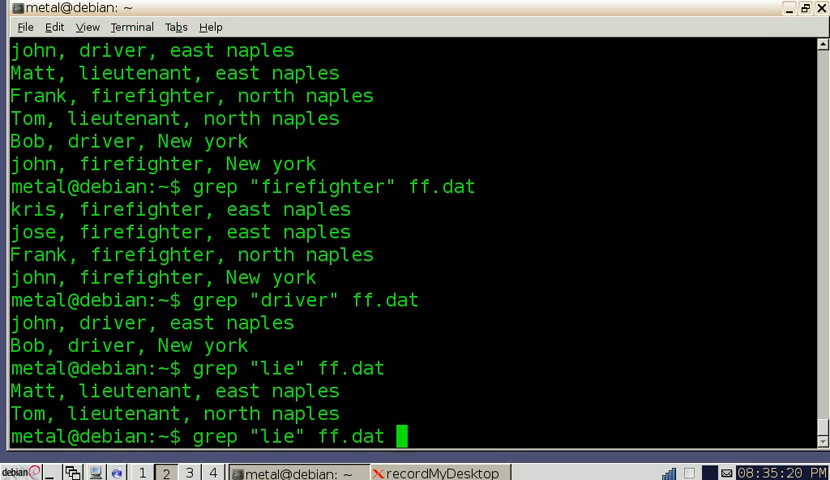
text(driver)
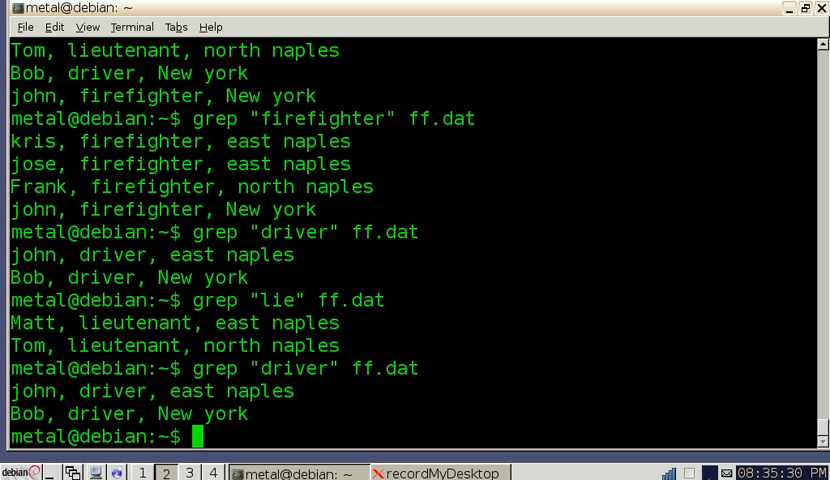
text(grep "driver" ff.dat |)
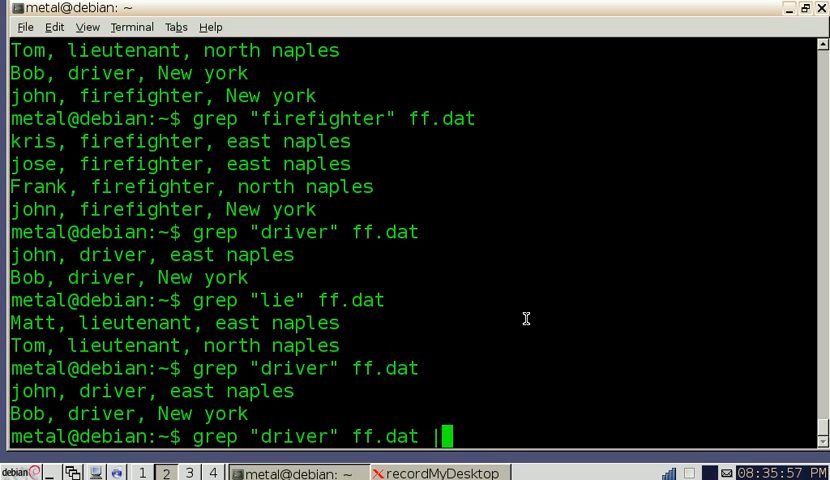
Pipe the driver grep into cut -d\, -f1 to print john and Bob.
text(cut)
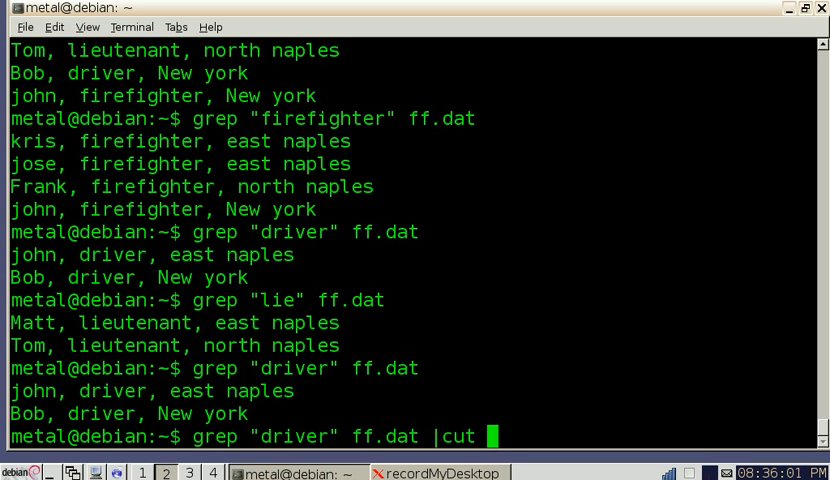
text(-)
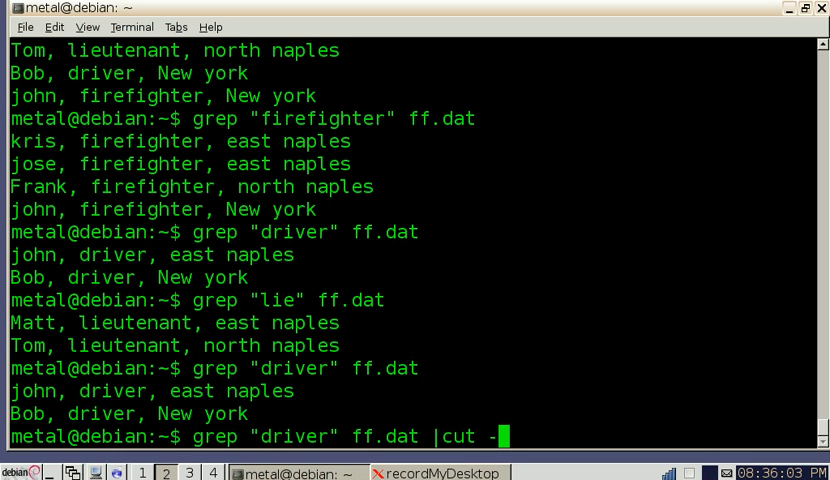
text(d\)
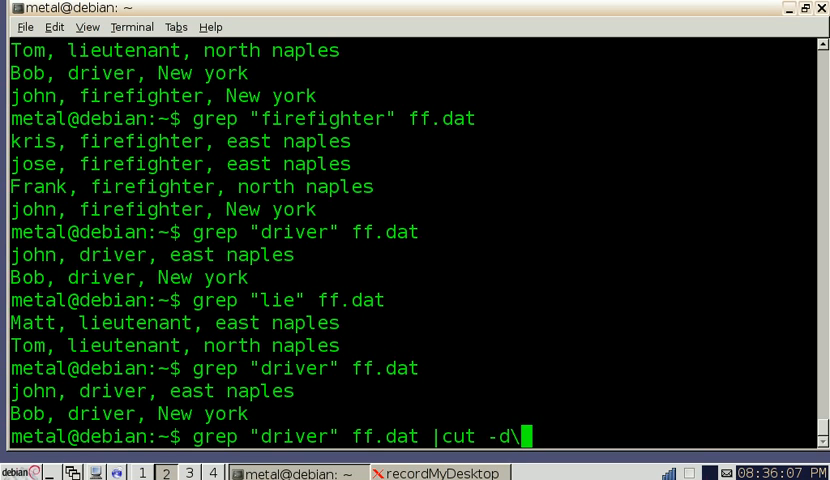
text(,)
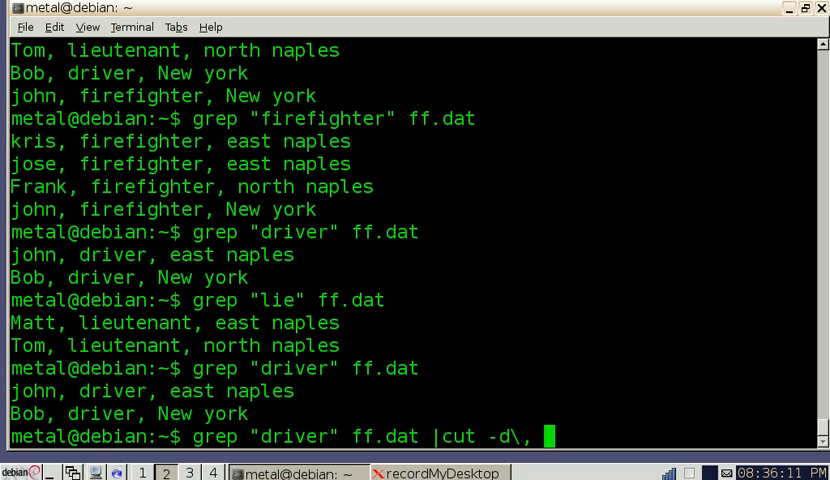
text(-)
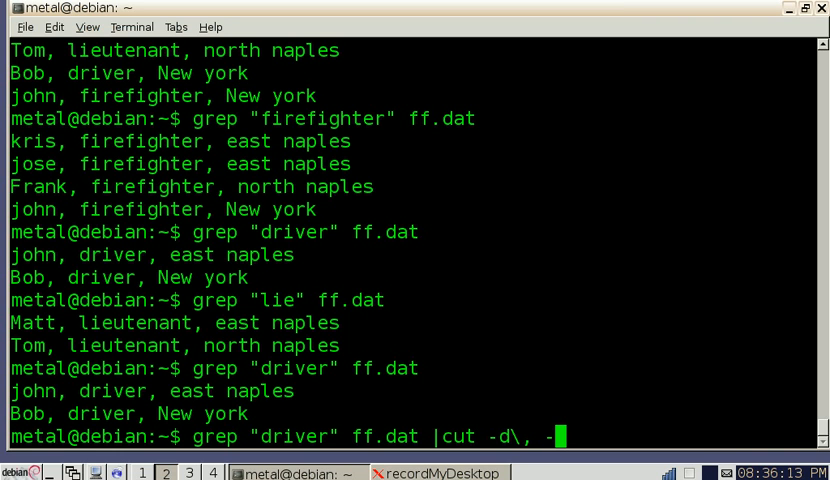
text(f1)
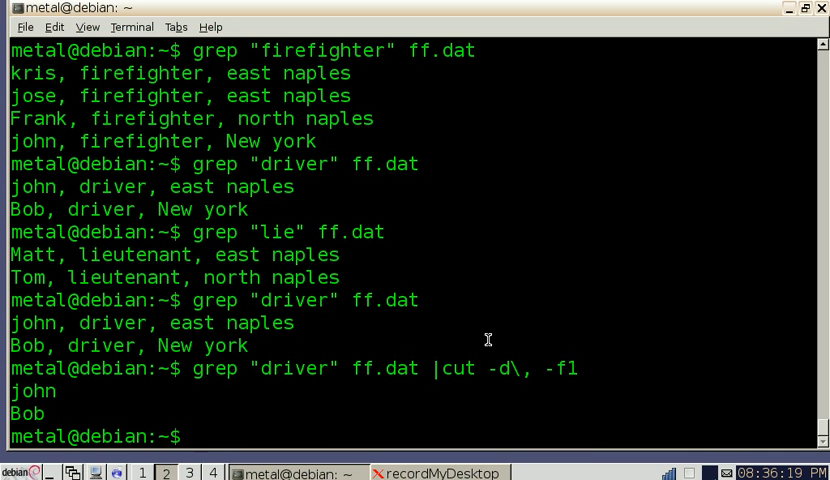
Change the cut fields to -f1,3 to show driver names with locations.
double_click(294, 368)
text(grep "driver" ff.dat |cut -d\, -f1)
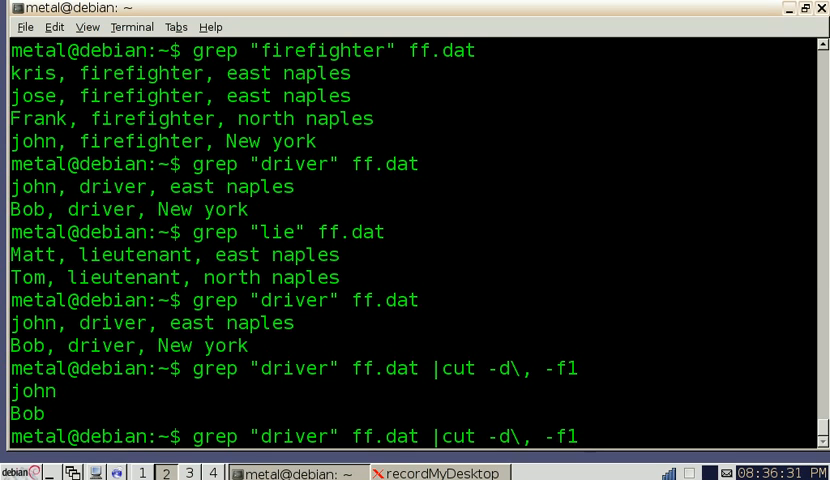
text(,3)
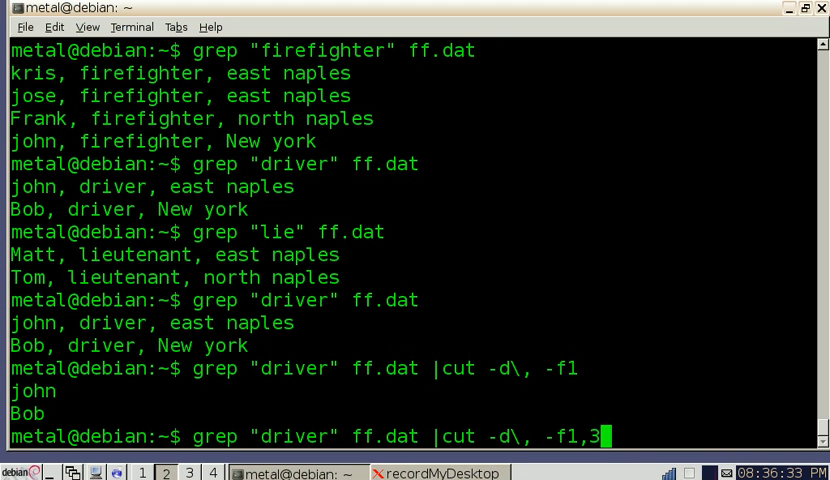
key(Return)
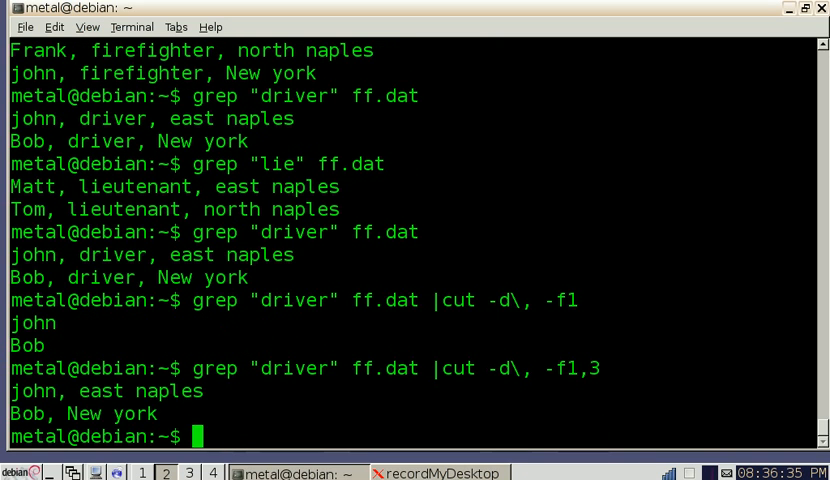
text(grep "driver" ff.dat |cut -d\, -f1,3)
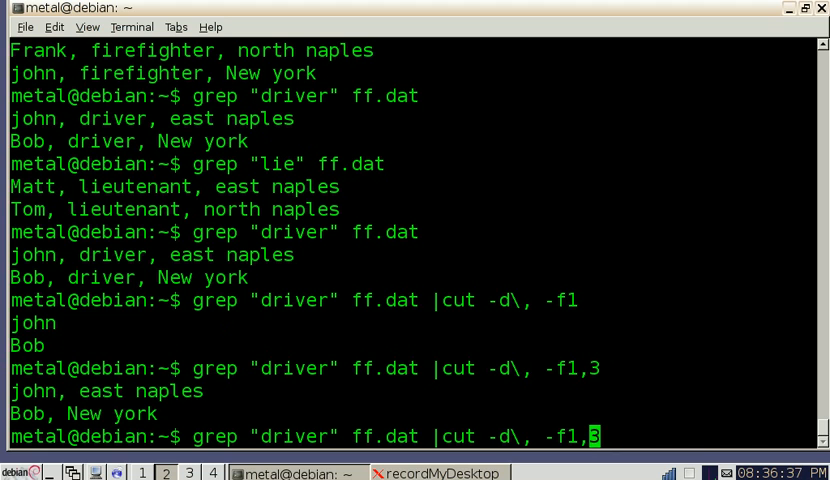